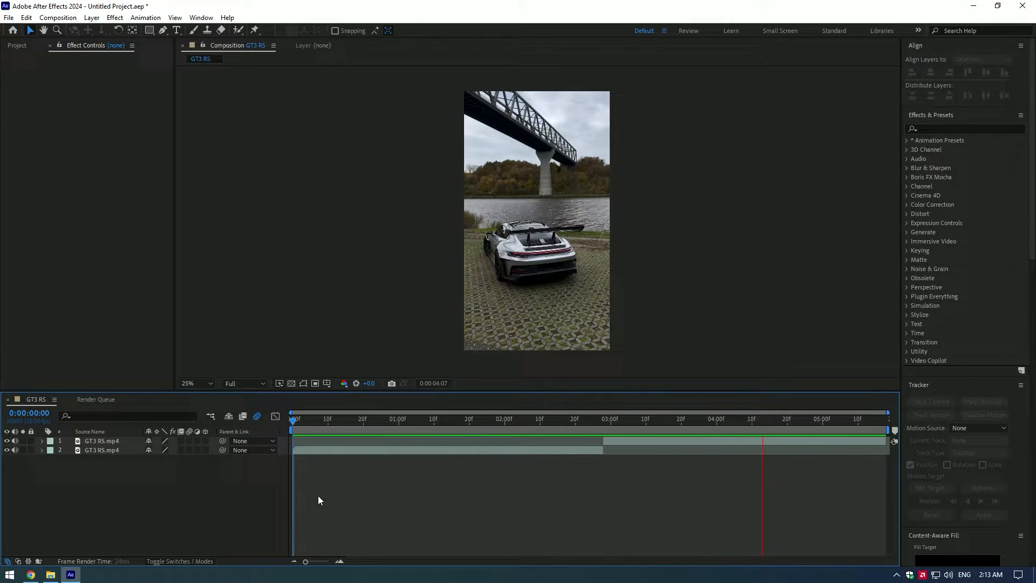
Pre-compose the split top clip layer into the nested composition 'GT3 RS.mp4 Comp 2'
left_click(604, 418)
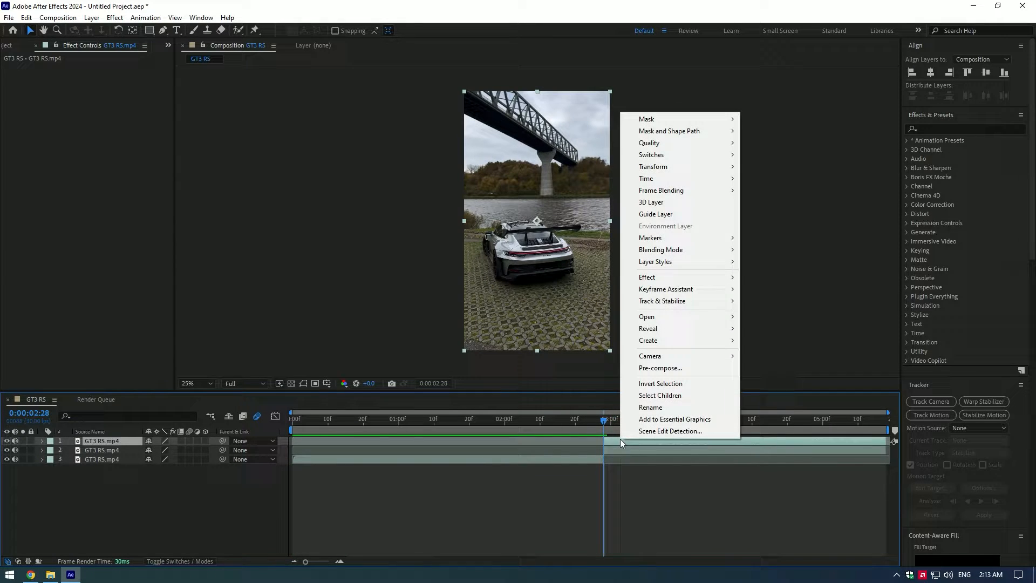
left_click(660, 368)
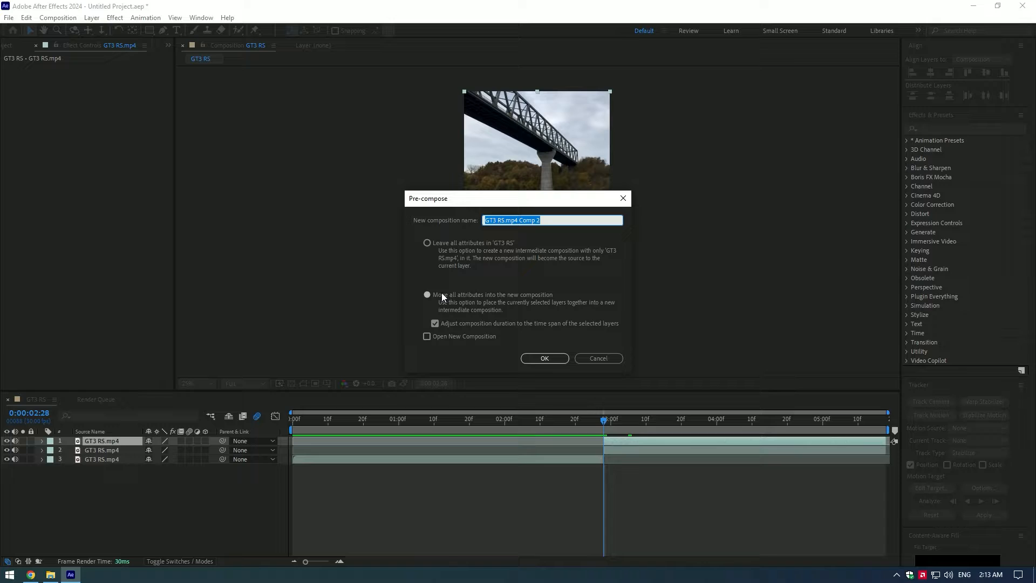
left_click(544, 359)
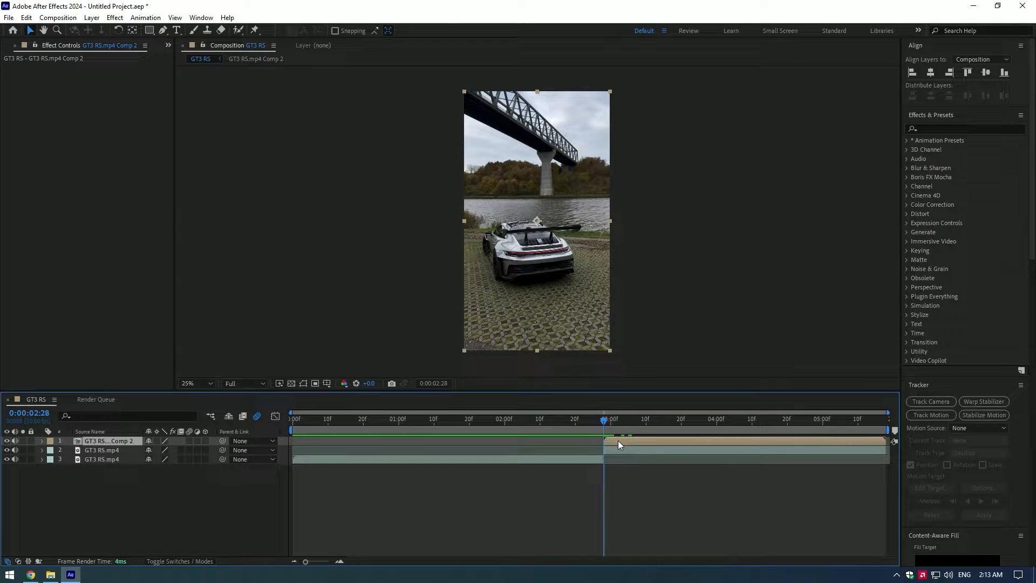
Apply Time > Freeze Frame to the nested car layer so it holds on the current frame
right_click(619, 443)
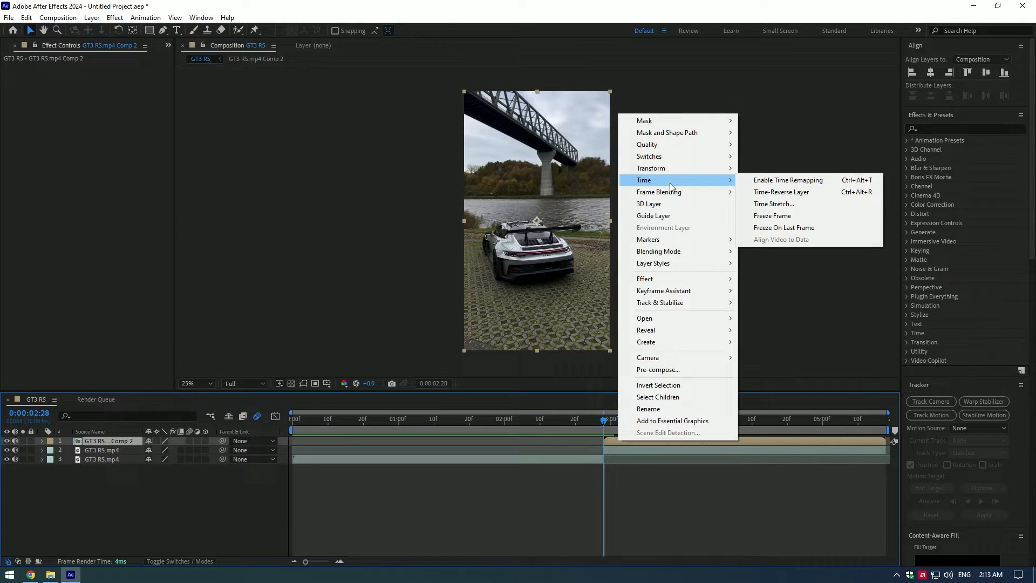
left_click(787, 179)
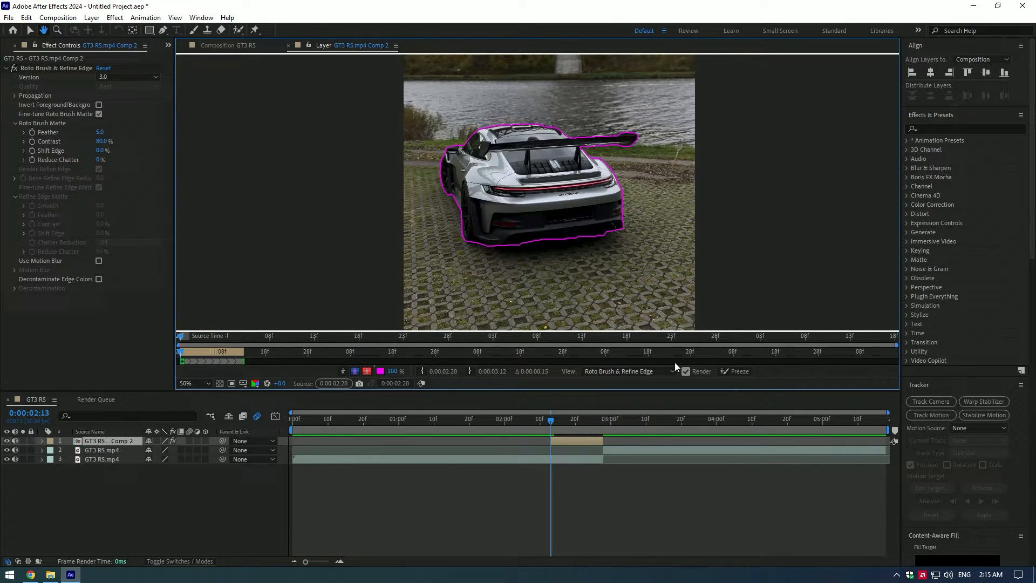
Isolate the car from its background on the frozen layer with Roto Brush
left_click(735, 371)
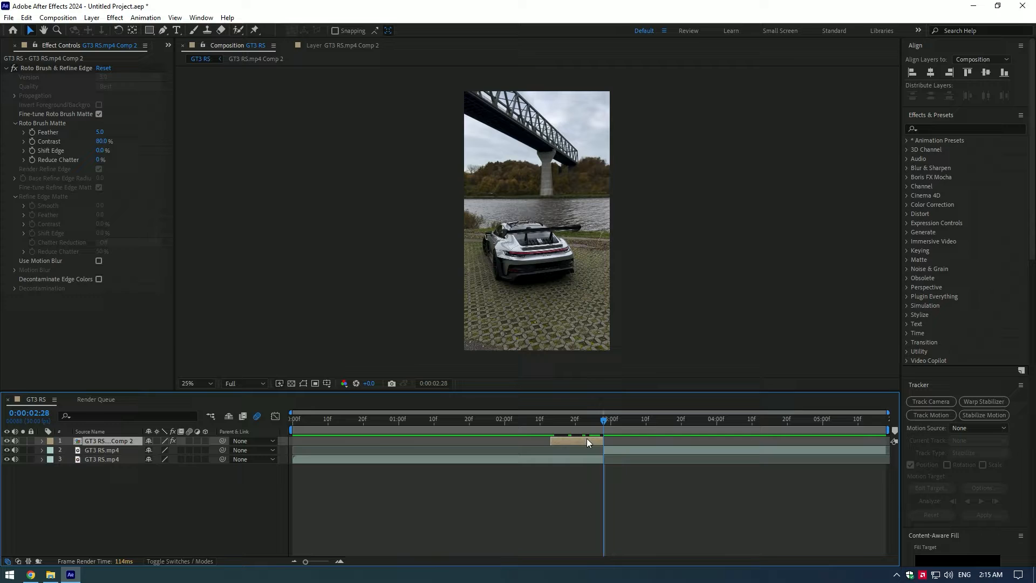
Keyframe the frozen car layer's Position from below the frame up to its resting spot
left_click(41, 440)
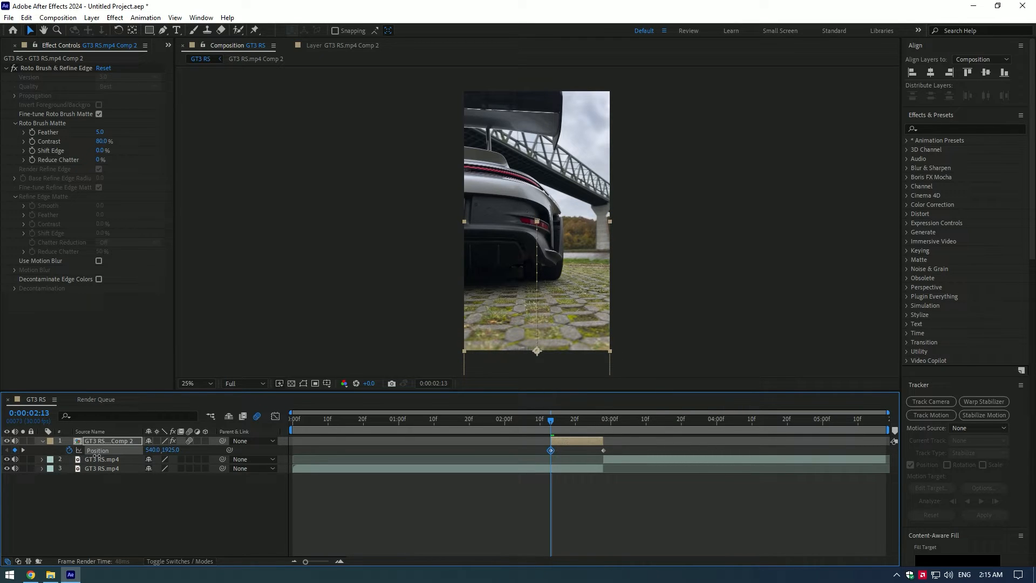
left_click(494, 419)
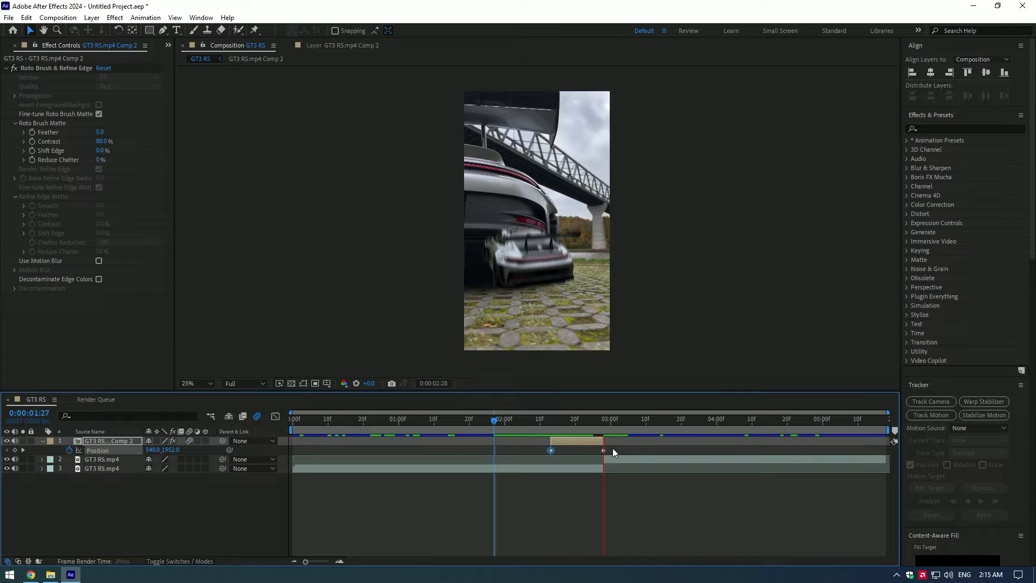
Easy Ease both Position keyframes and rewind to preview the smoothed slide
left_click(539, 418)
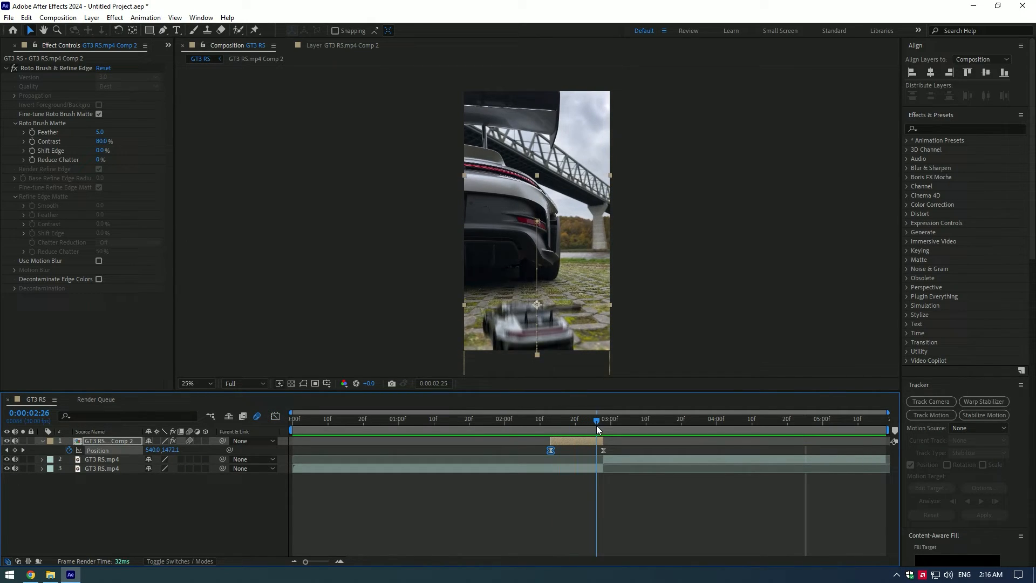
left_click(349, 419)
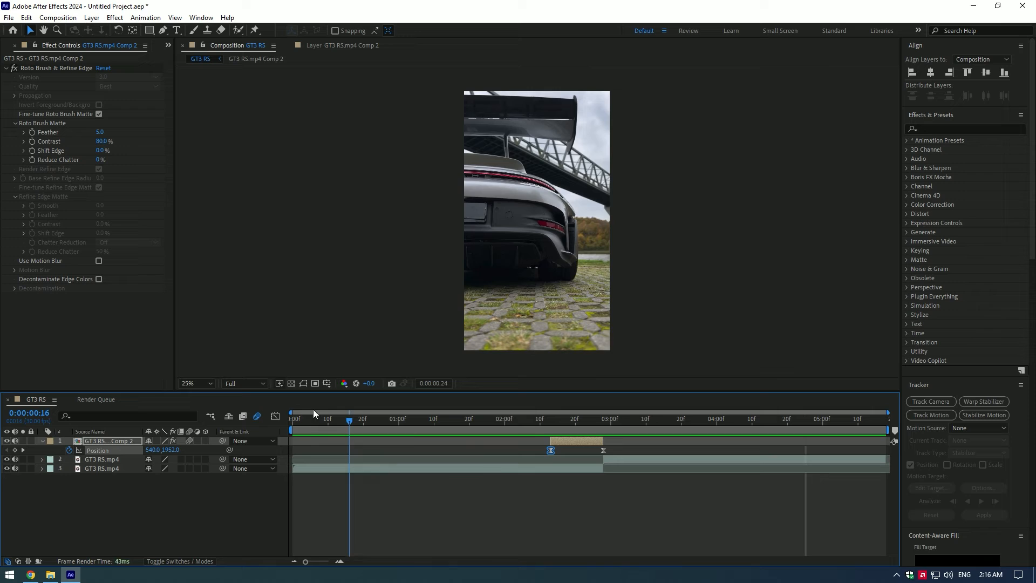